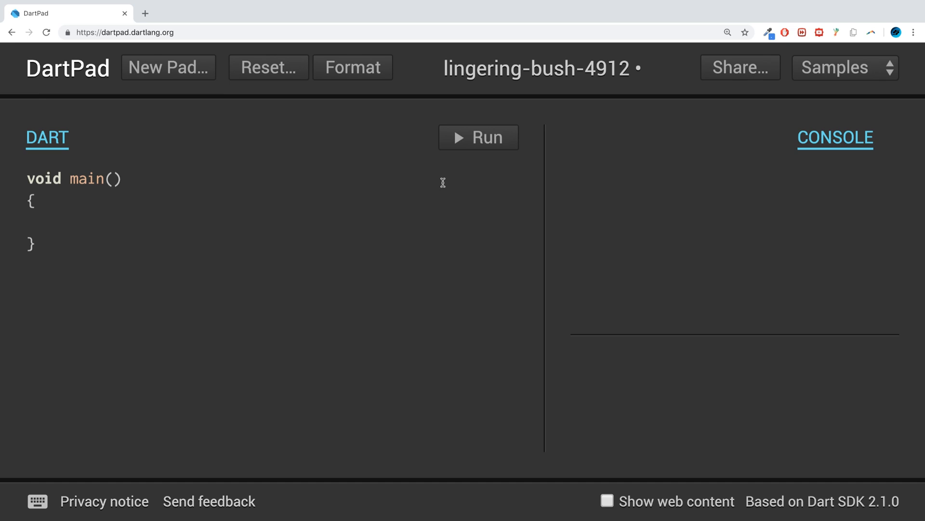
Declare var x = 10 and var y = "Hello World" inside main
{"action": "type", "text": "var"}
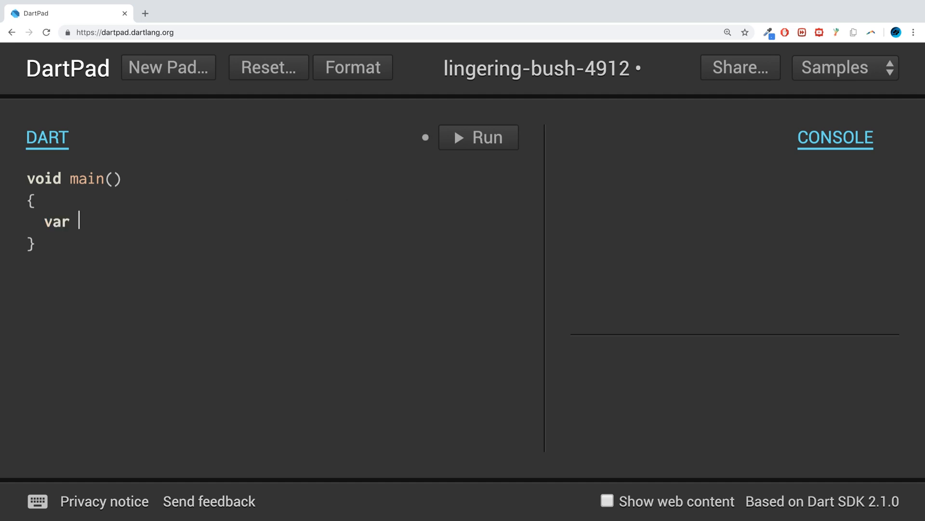
{"action": "type", "text": "x"}
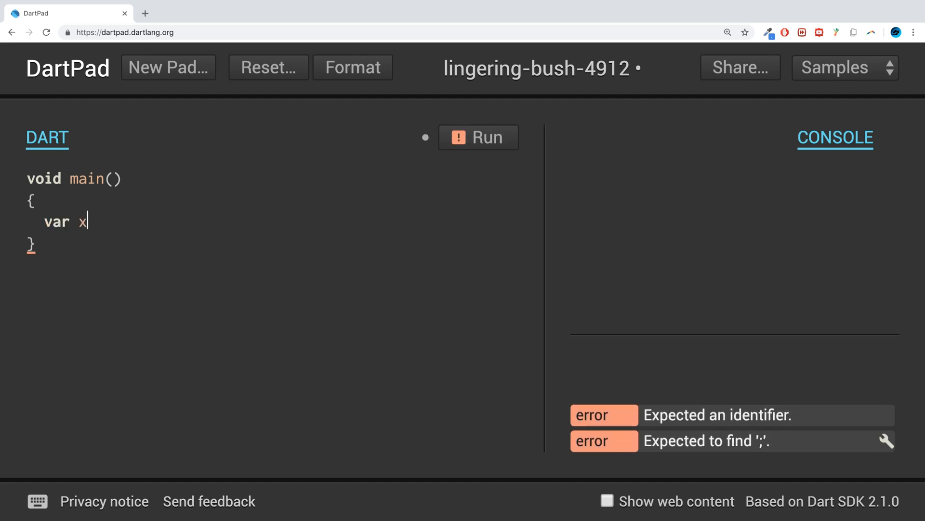
{"action": "type", "text": "= 10"}
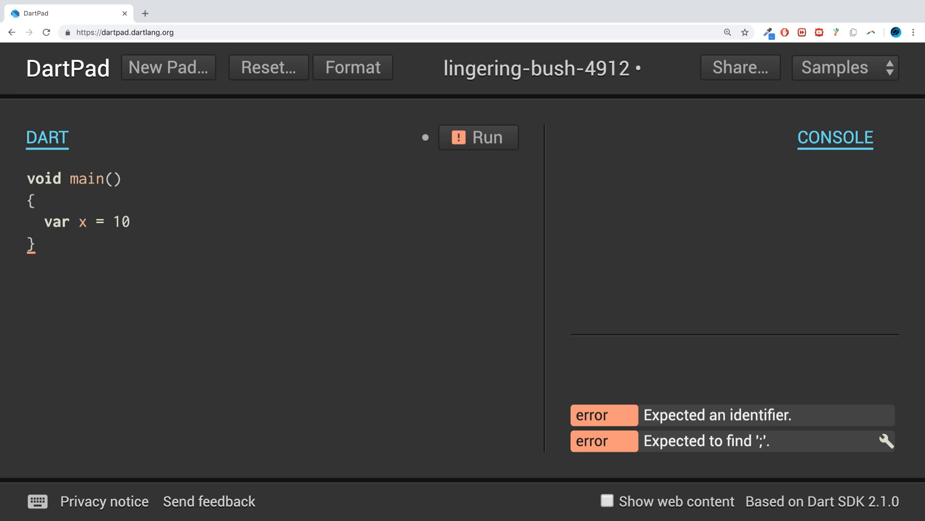
{"action": "type", "text": ";"}
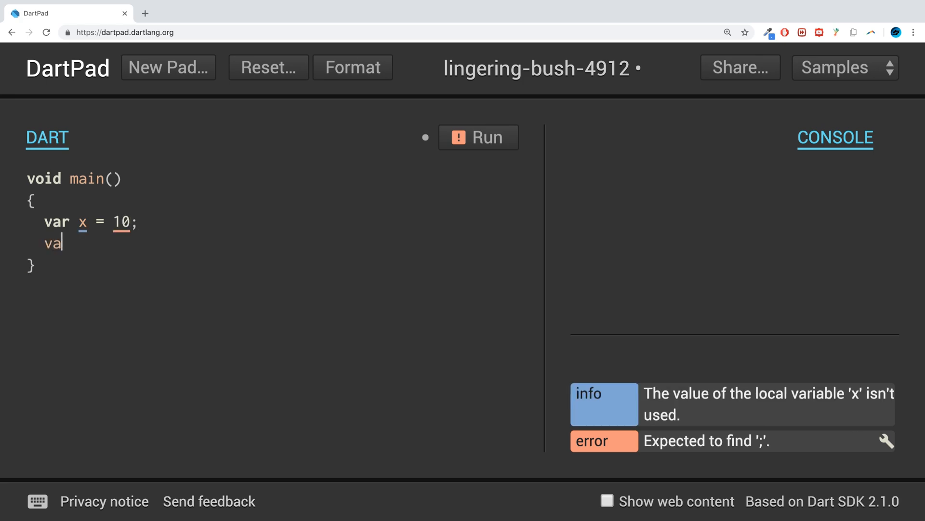
{"action": "type", "text": "r y ="}
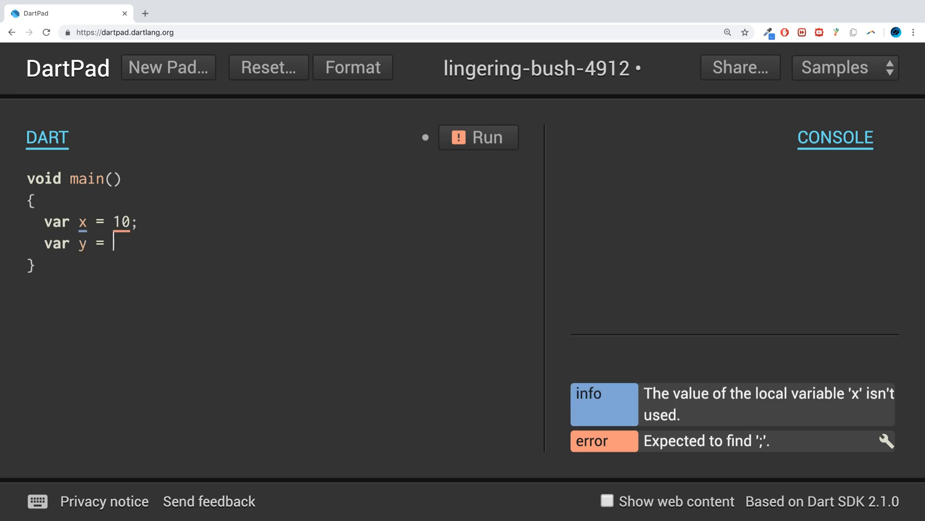
{"action": "type", "text": "\"Hell\""}
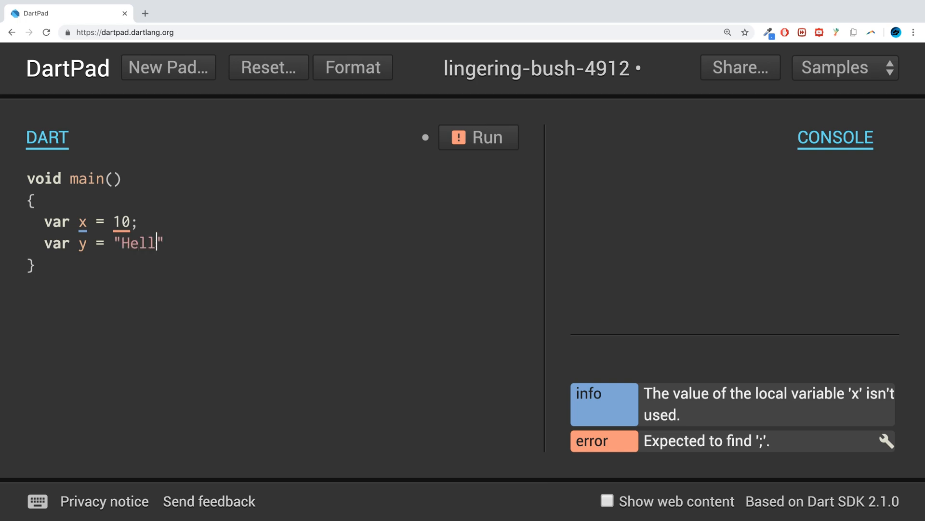
{"action": "type", "text": "o World\";"}
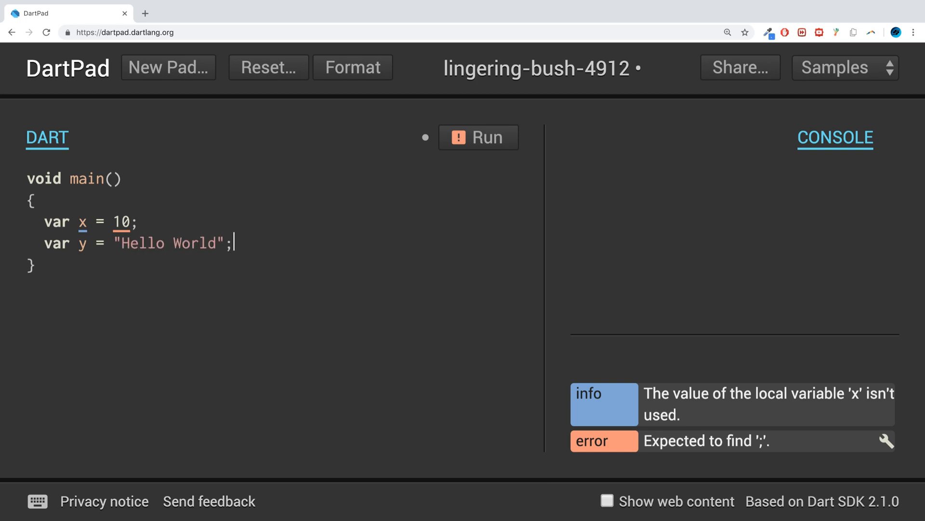
Add print(x) and print(y) statements after the declarations
{"action": "type", "text": "print"}
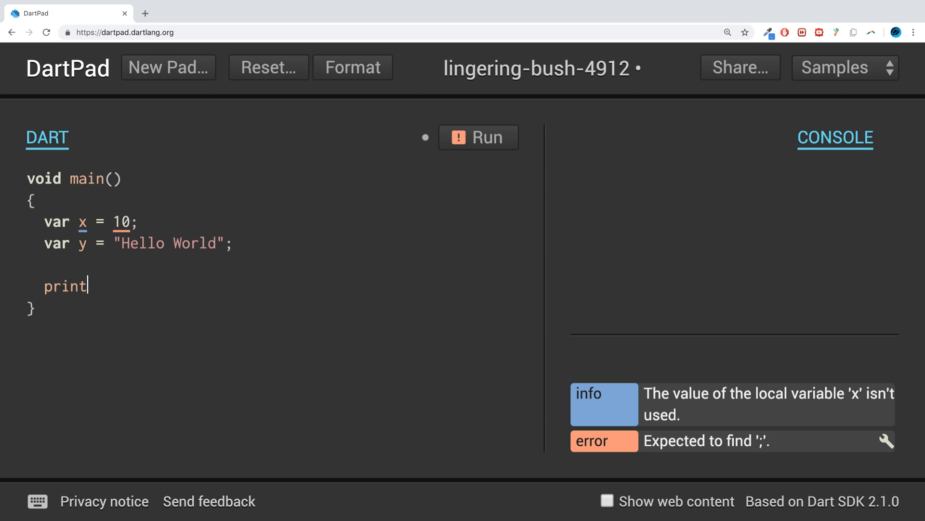
{"action": "type", "text": "(x)"}
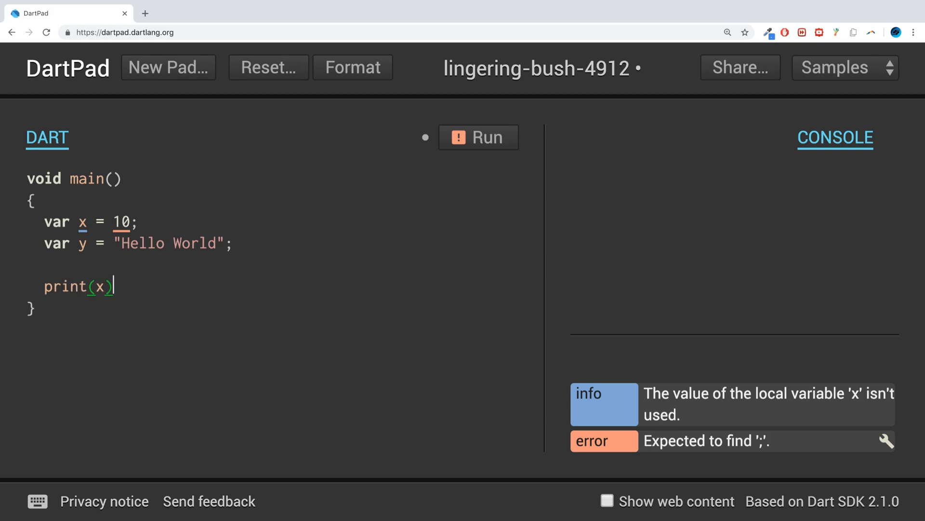
{"action": "type", "text": ";"}
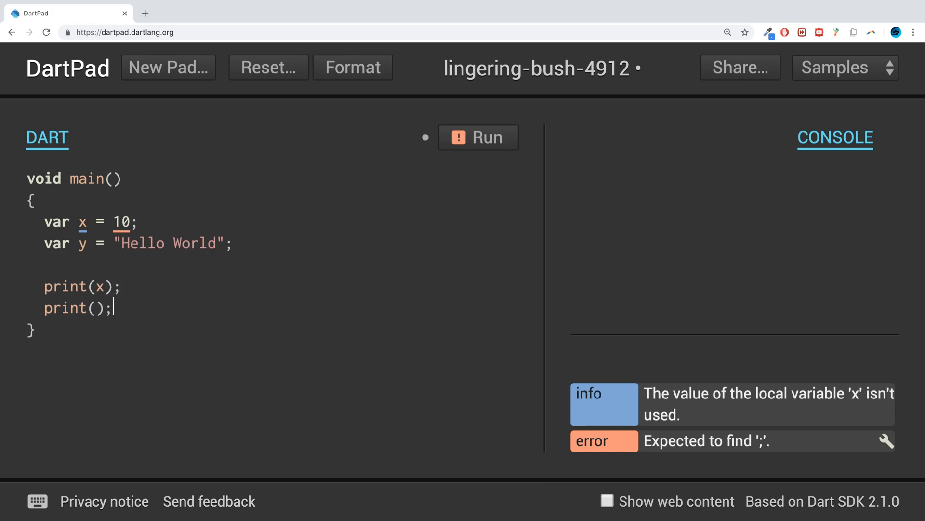
{"action": "type", "text": "y"}
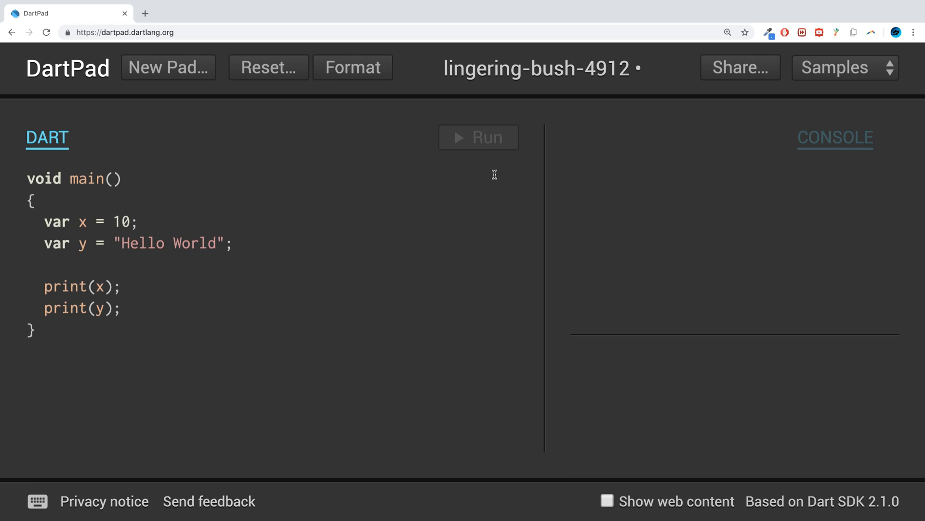
Run to print 10 and Hello World, then change y's value to "Pizza"
{"action": "left_click", "coordinate": [479, 137]}
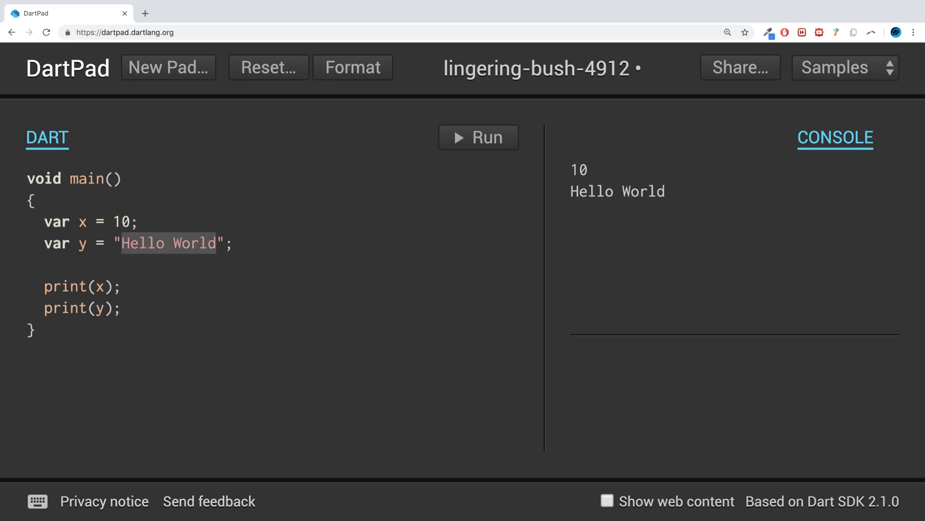
{"action": "type", "text": "Pizza"}
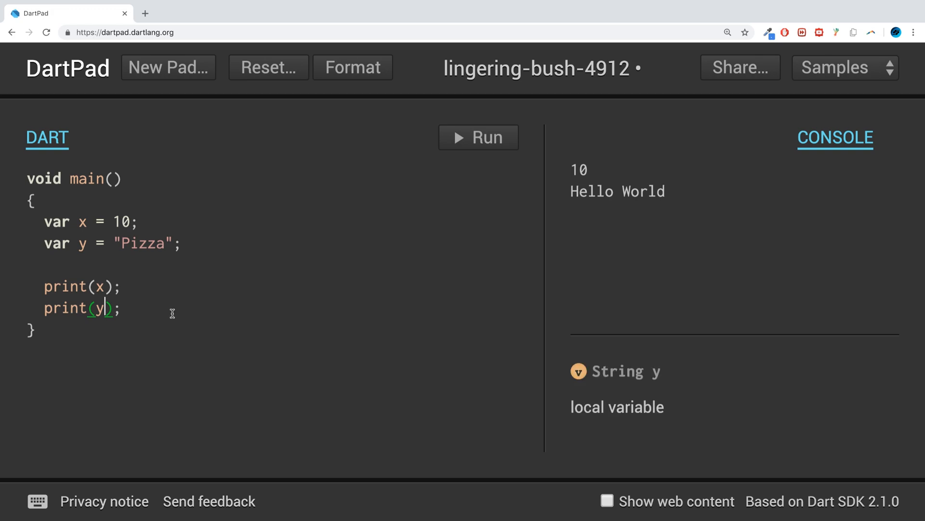
{"action": "left_click_drag", "start_coordinate": [106, 307], "coordinate": [30, 286]}
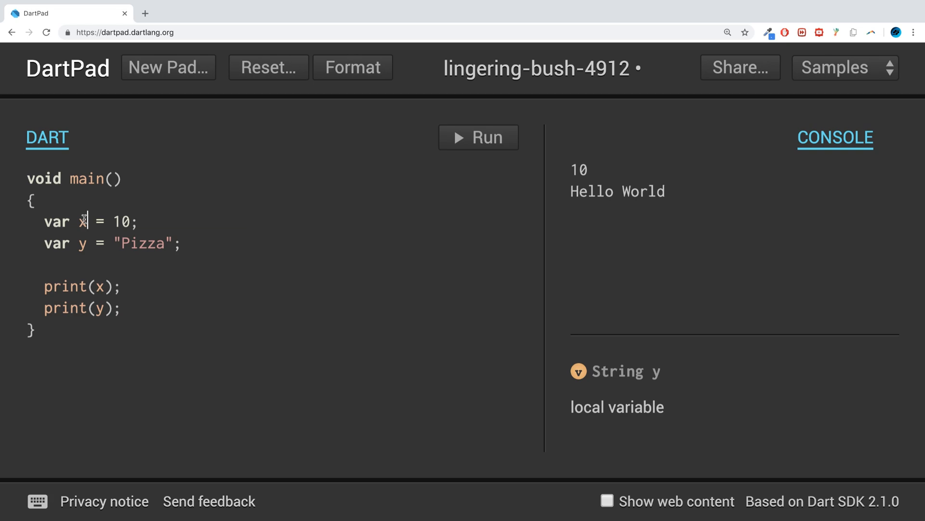
Rename the variables x and y to age and food
{"action": "type", "text": "age"}
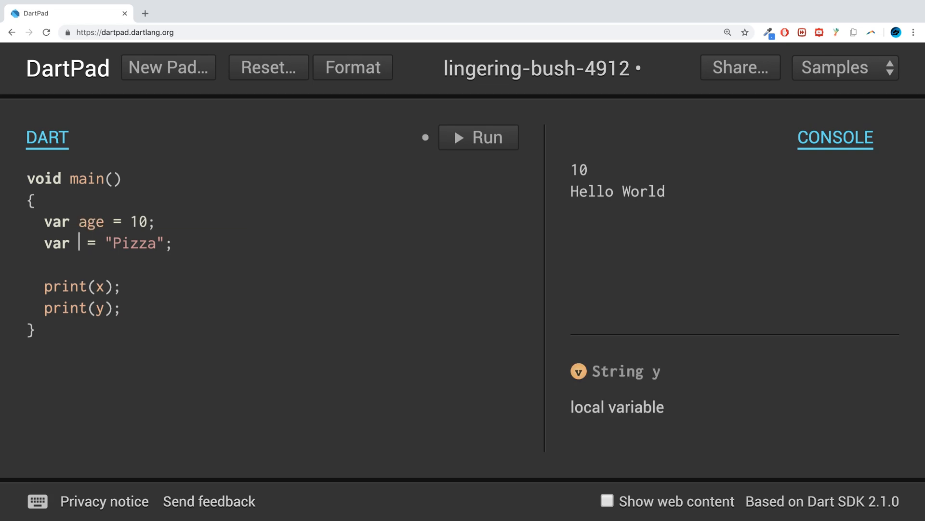
{"action": "type", "text": "food"}
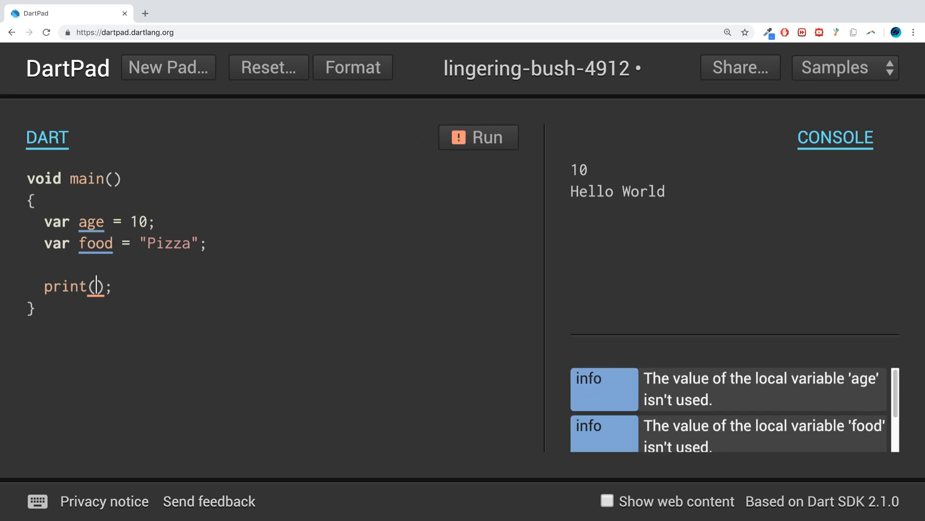
Print the sentence 'I am 10 and I love eating pizza' and run it
{"action": "type", "text": "I am \""}
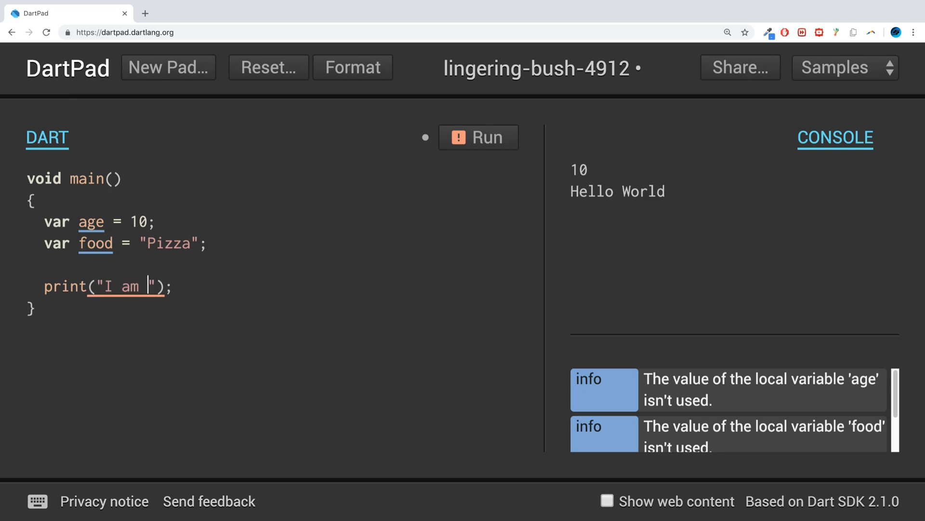
{"action": "type", "text": "10 and"}
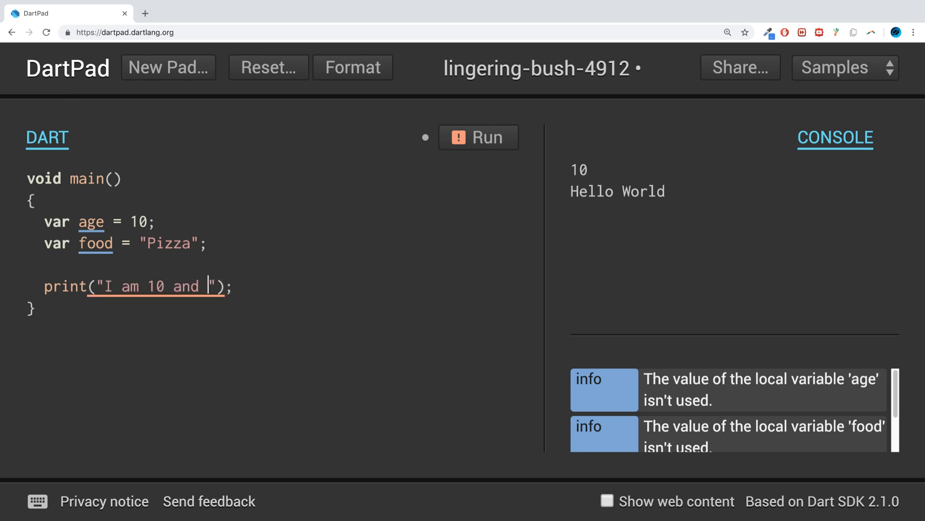
{"action": "type", "text": "I love eati"}
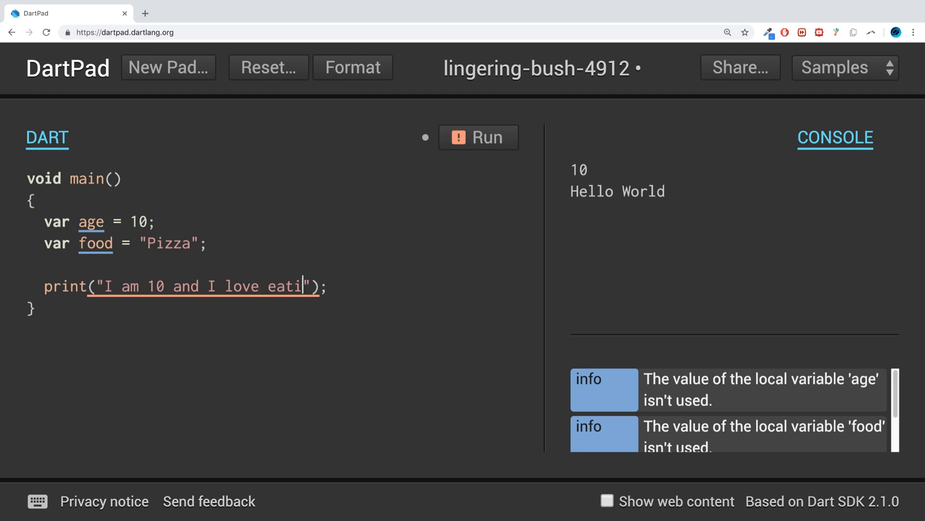
{"action": "type", "text": "ng pizza"}
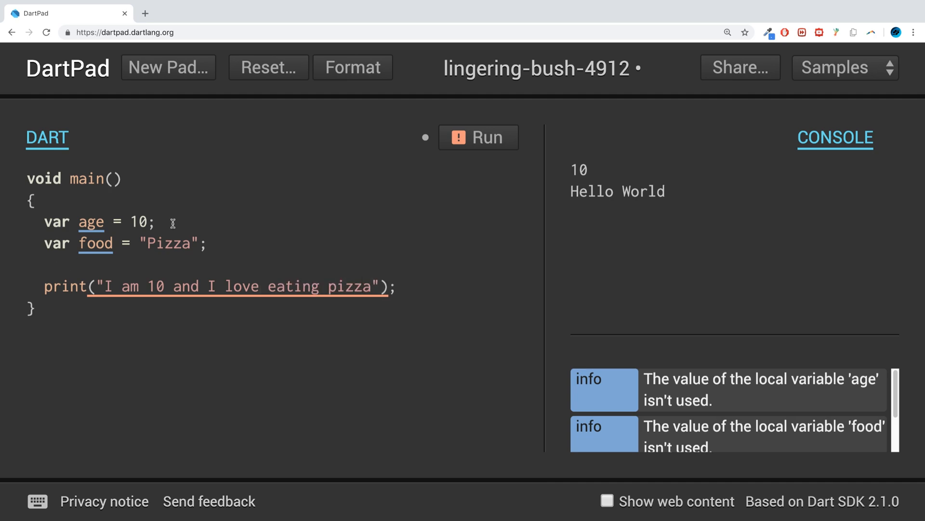
{"action": "left_click", "coordinate": [478, 138]}
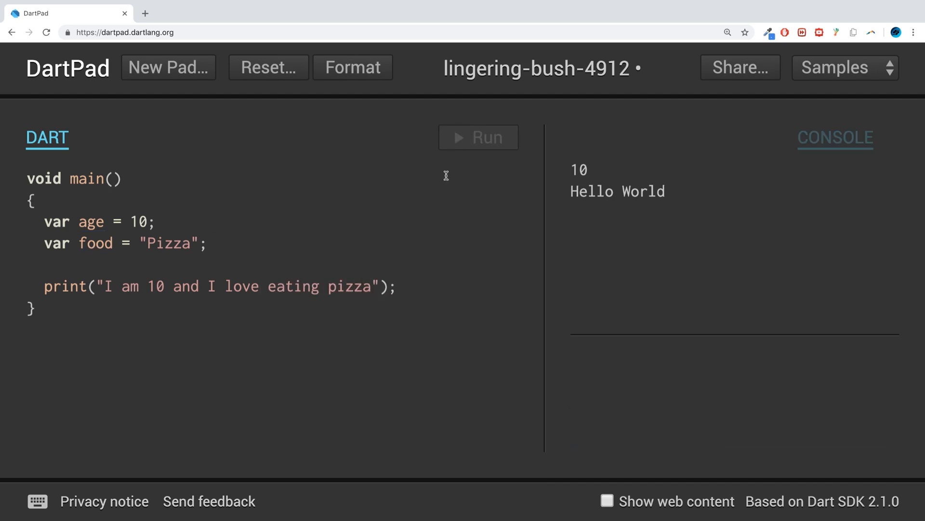
{"action": "left_click", "coordinate": [478, 137]}
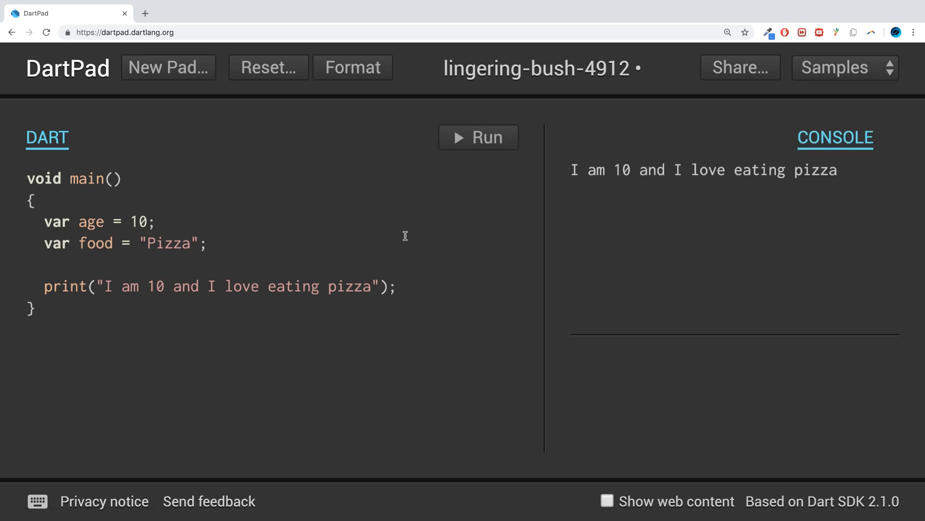
{"action": "mouse_move", "coordinate": [385, 276]}
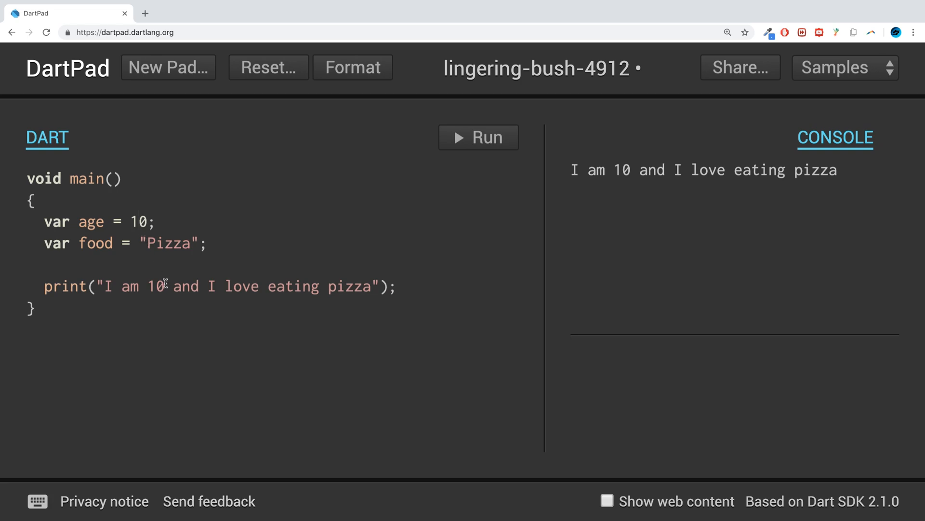
Set age to 90, interpolate $age and $food into the sentence, and run it
{"action": "type", "text": "9"}
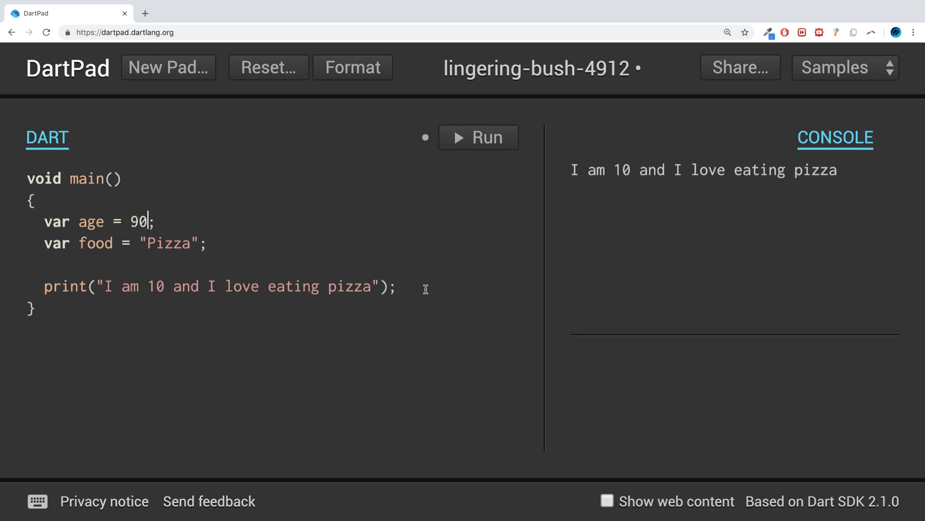
{"action": "left_click", "coordinate": [479, 137]}
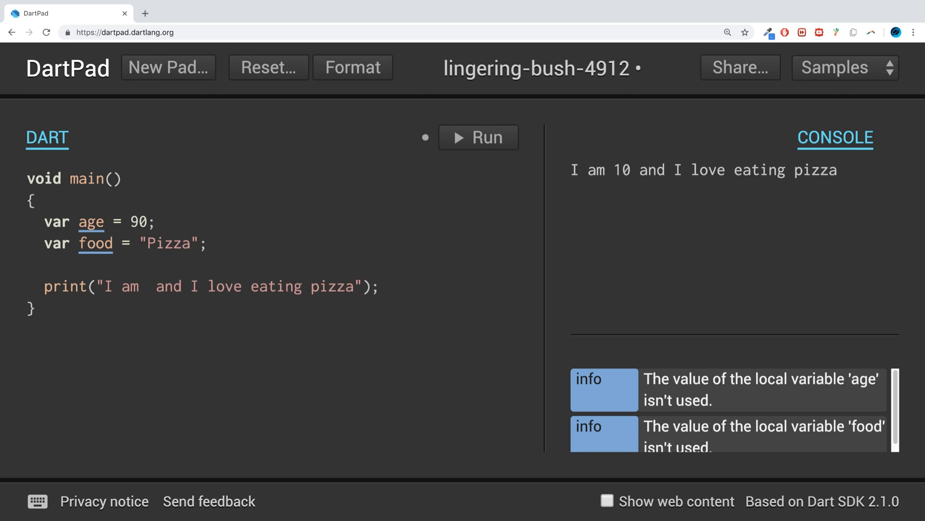
{"action": "type", "text": "$"}
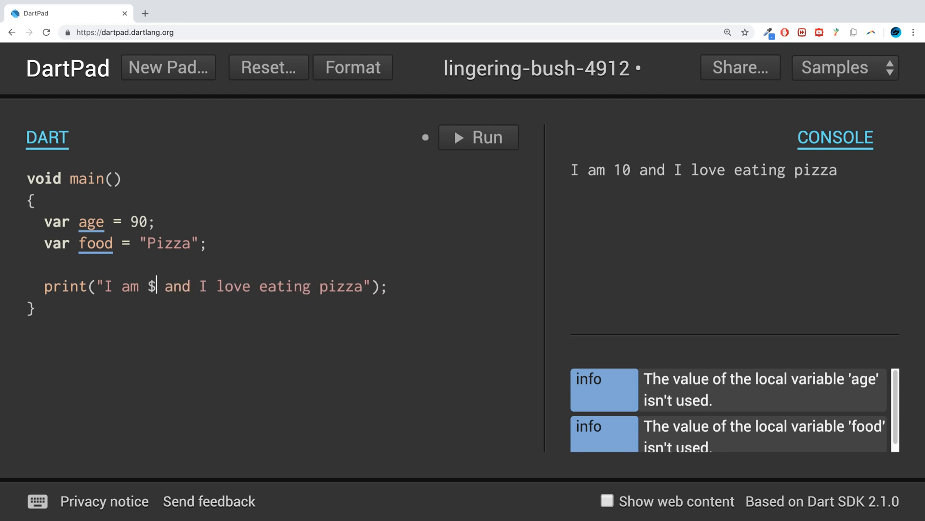
{"action": "type", "text": "age"}
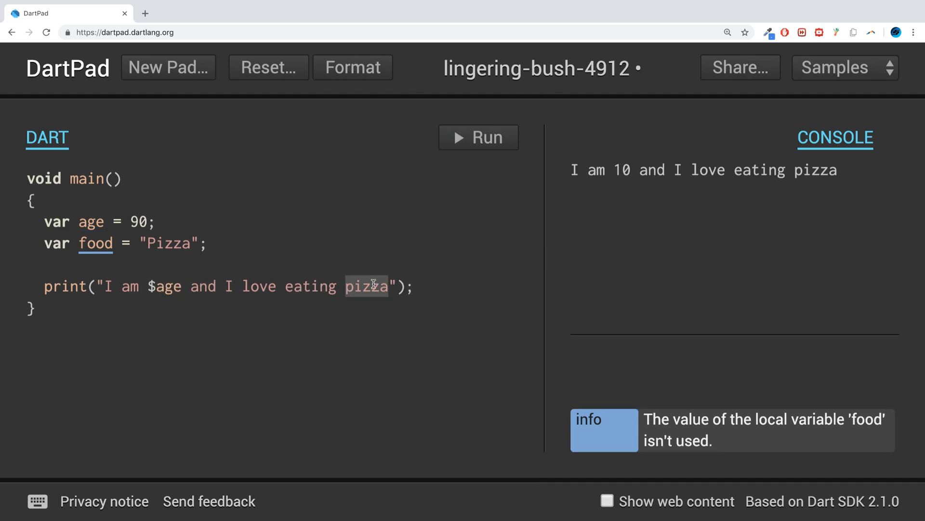
{"action": "type", "text": "$food"}
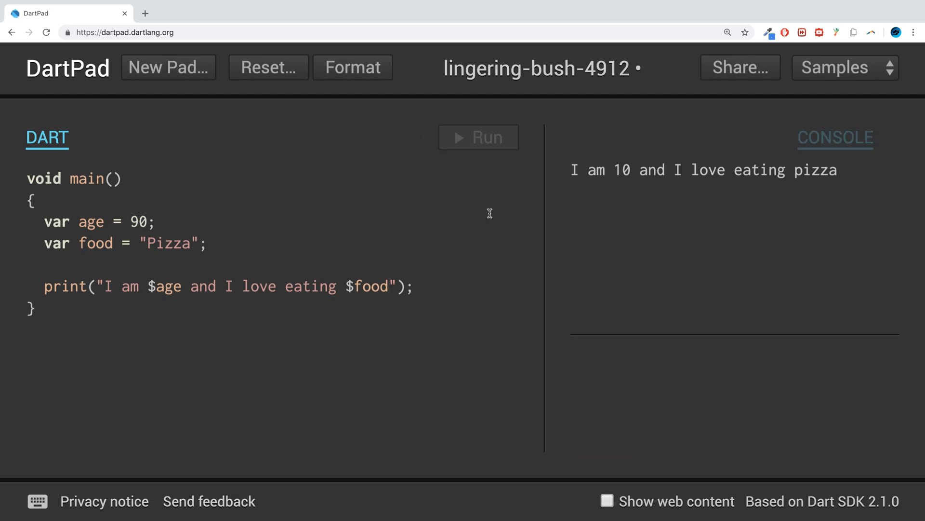
{"action": "left_click", "coordinate": [479, 137]}
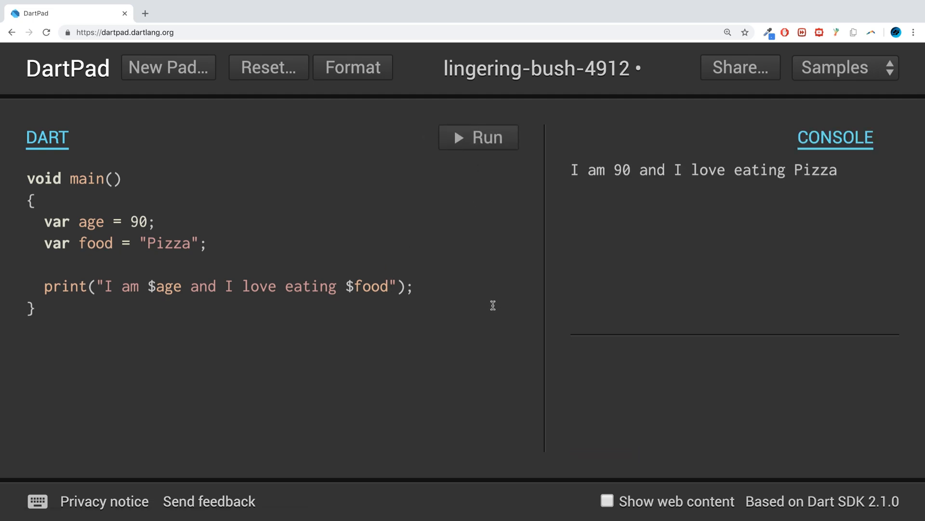
{"action": "double_click", "coordinate": [168, 243]}
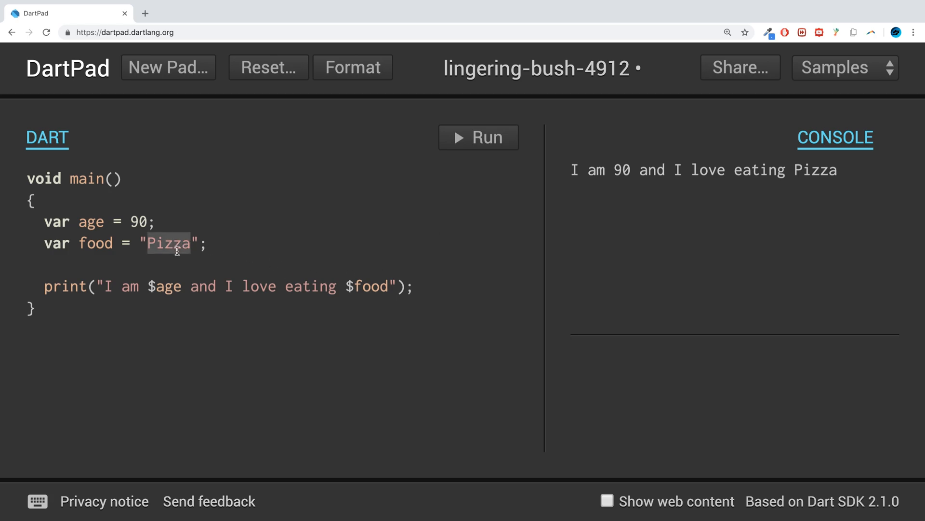
Replace food's value Pizza with "Hello World" and run the program
{"action": "type", "text": "Hello"}
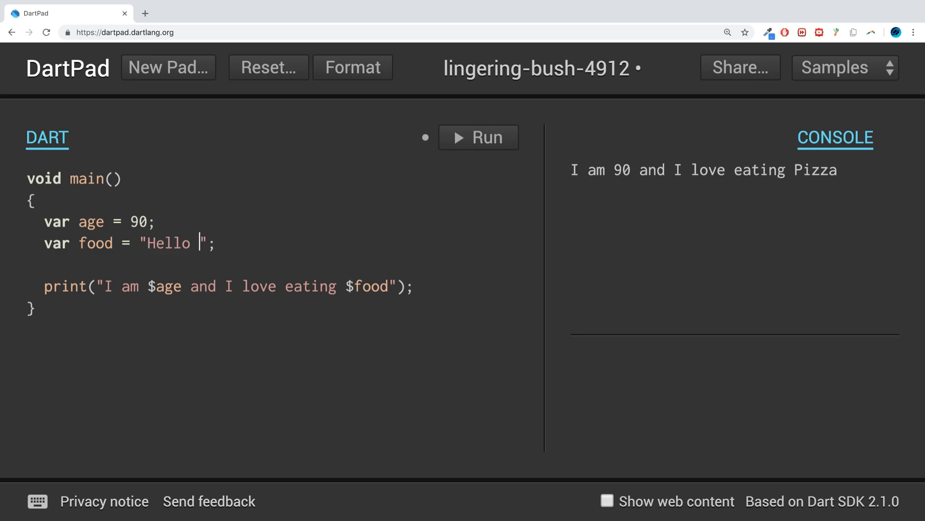
{"action": "type", "text": "World"}
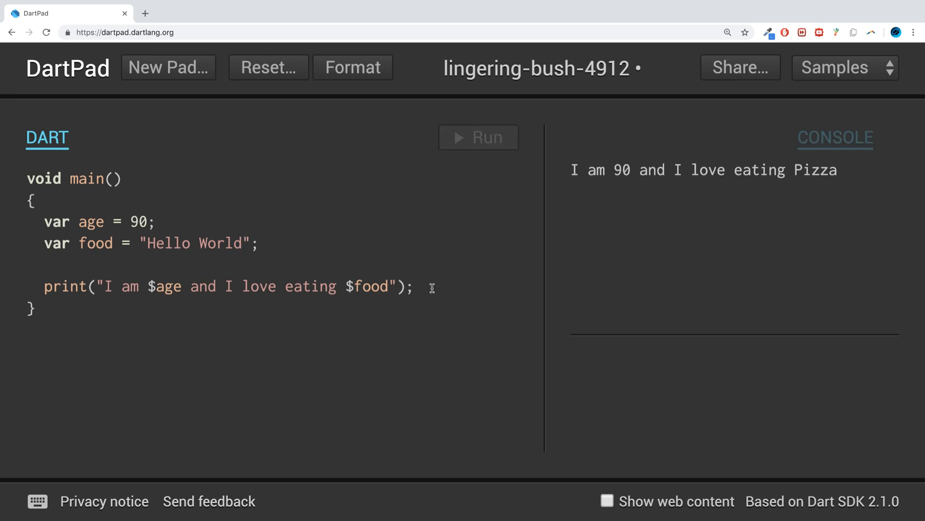
{"action": "left_click", "coordinate": [478, 138]}
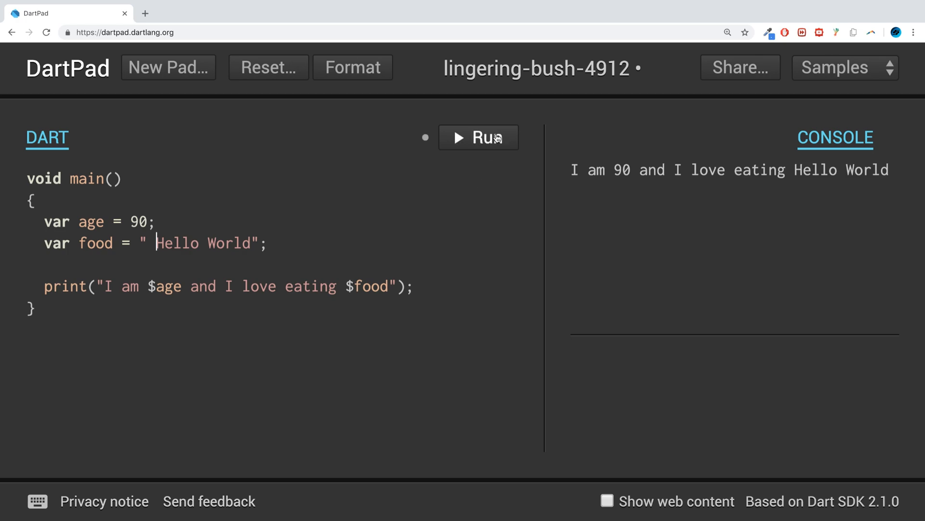
{"action": "left_click", "coordinate": [478, 138]}
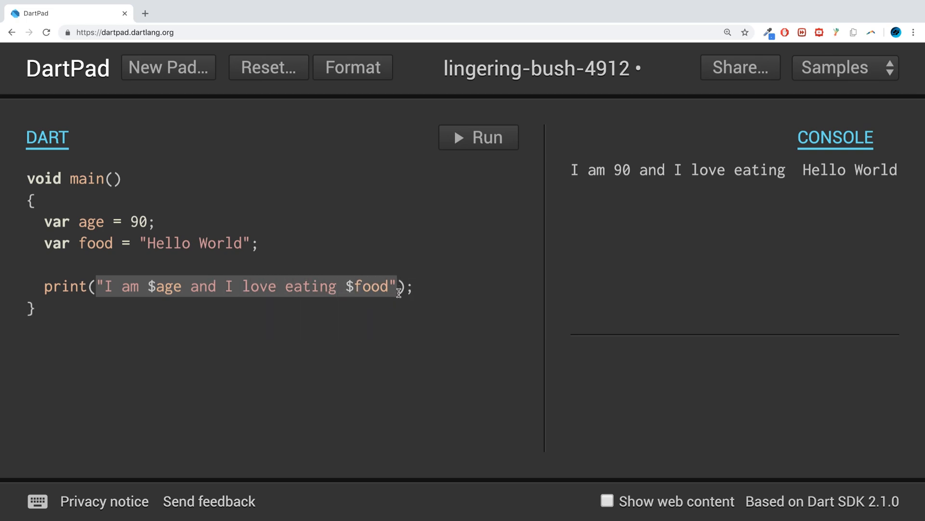
{"action": "mouse_move", "coordinate": [299, 251]}
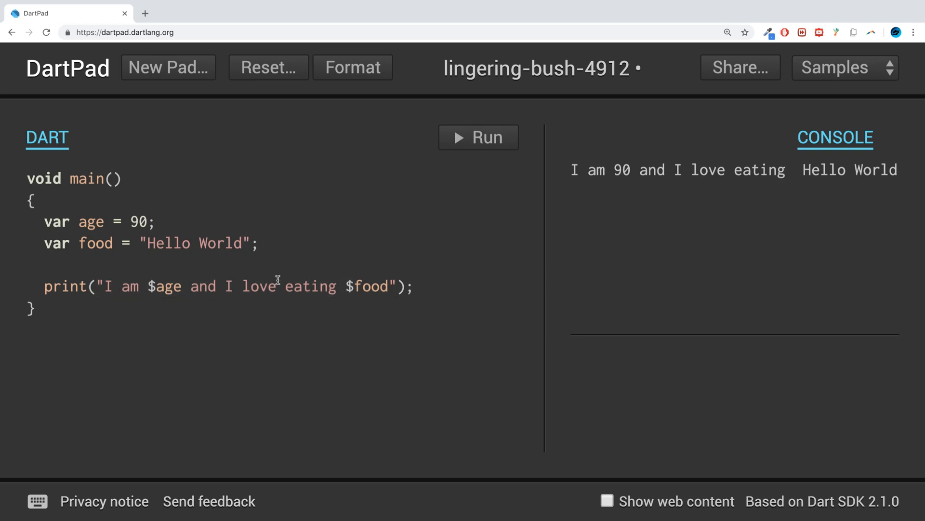
{"action": "mouse_move", "coordinate": [193, 250]}
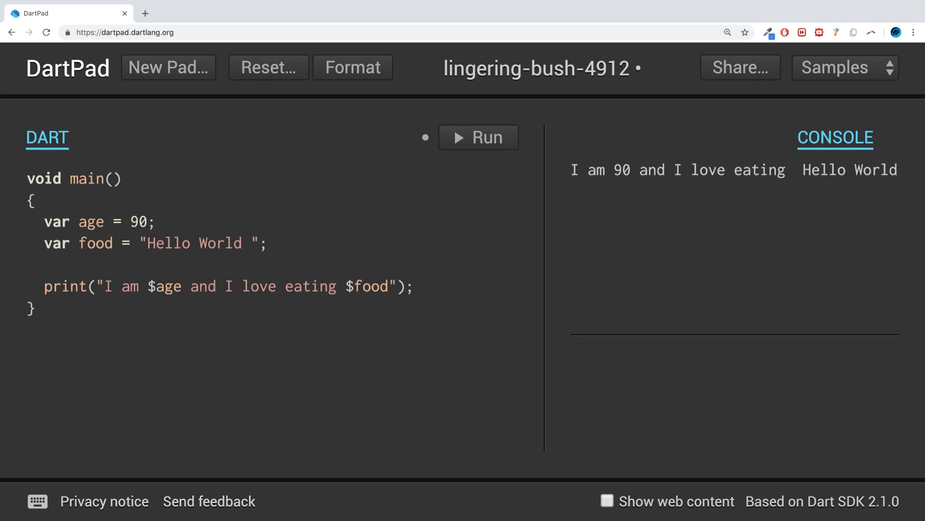
Append $age to the food string, add print(food), and run to see Hello World 90
{"action": "type", "text": "$"}
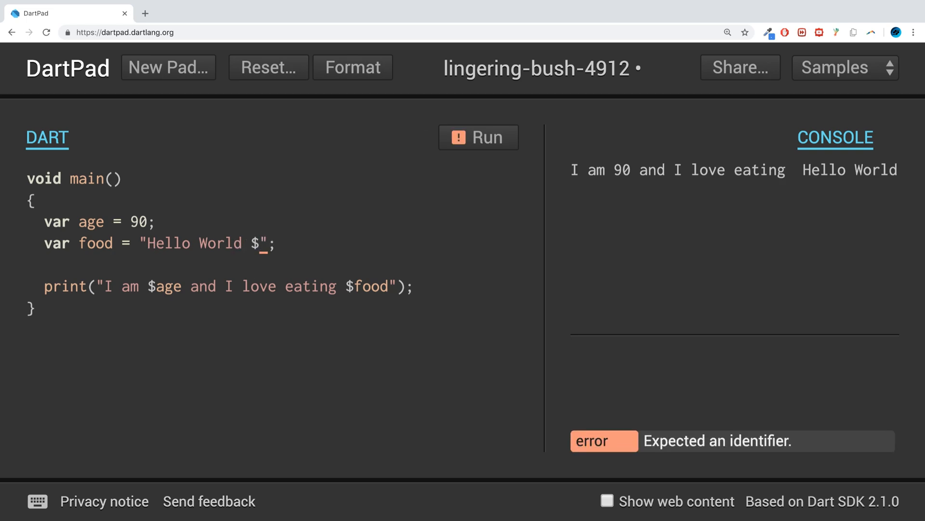
{"action": "type", "text": "age"}
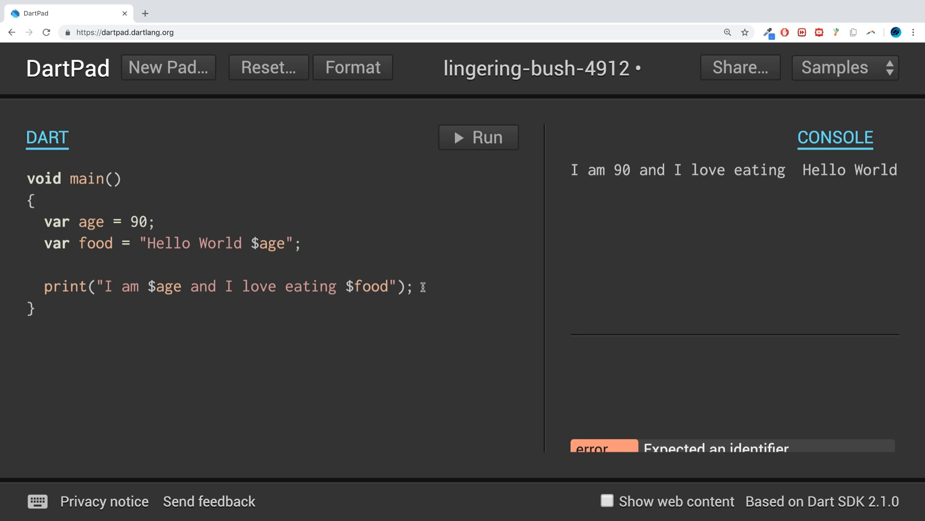
{"action": "type", "text": "print(food);"}
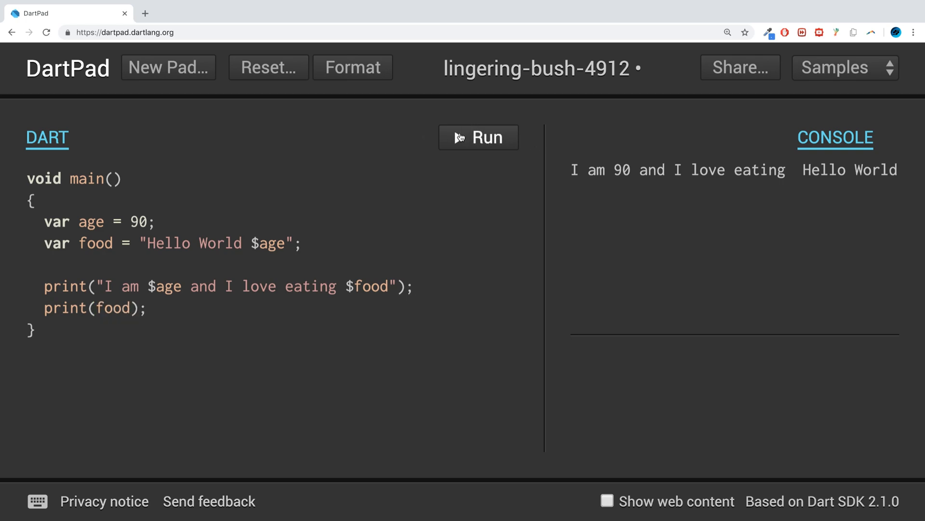
{"action": "left_click", "coordinate": [479, 137]}
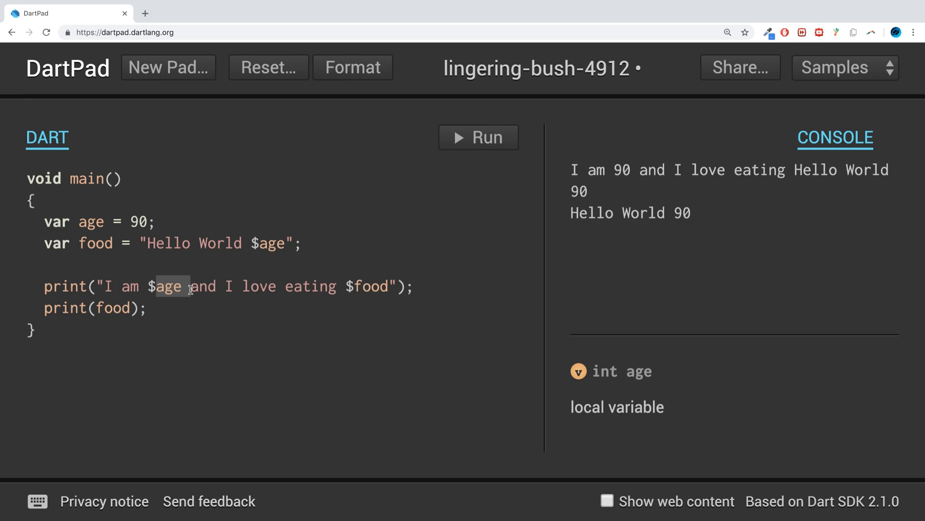
{"action": "mouse_move", "coordinate": [153, 266]}
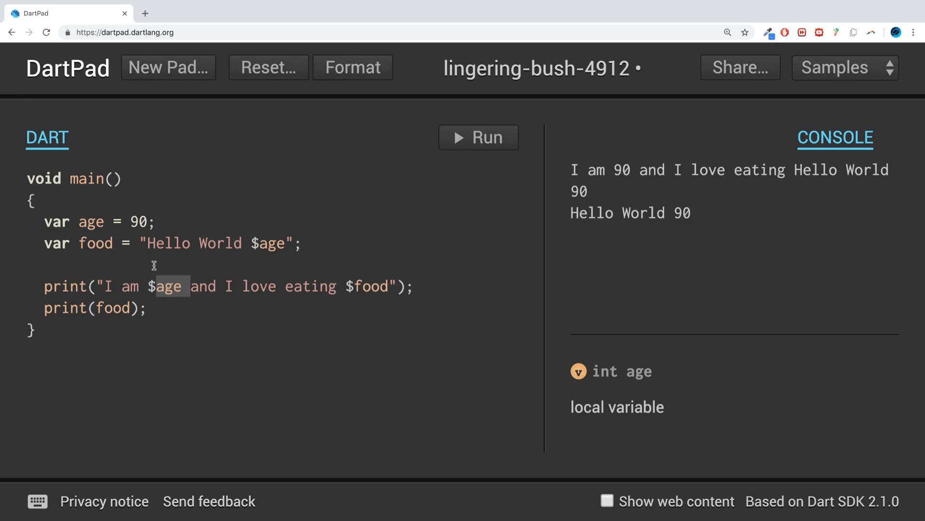
{"action": "left_click", "coordinate": [272, 243]}
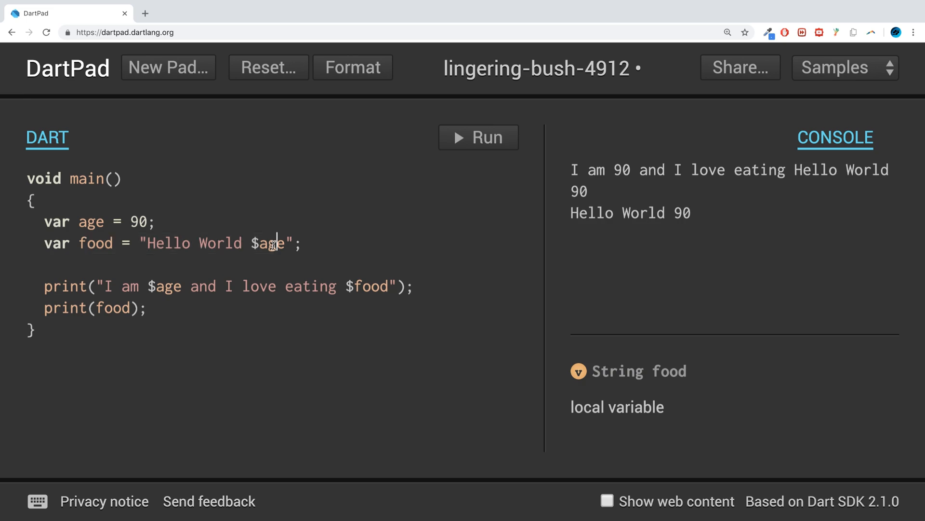